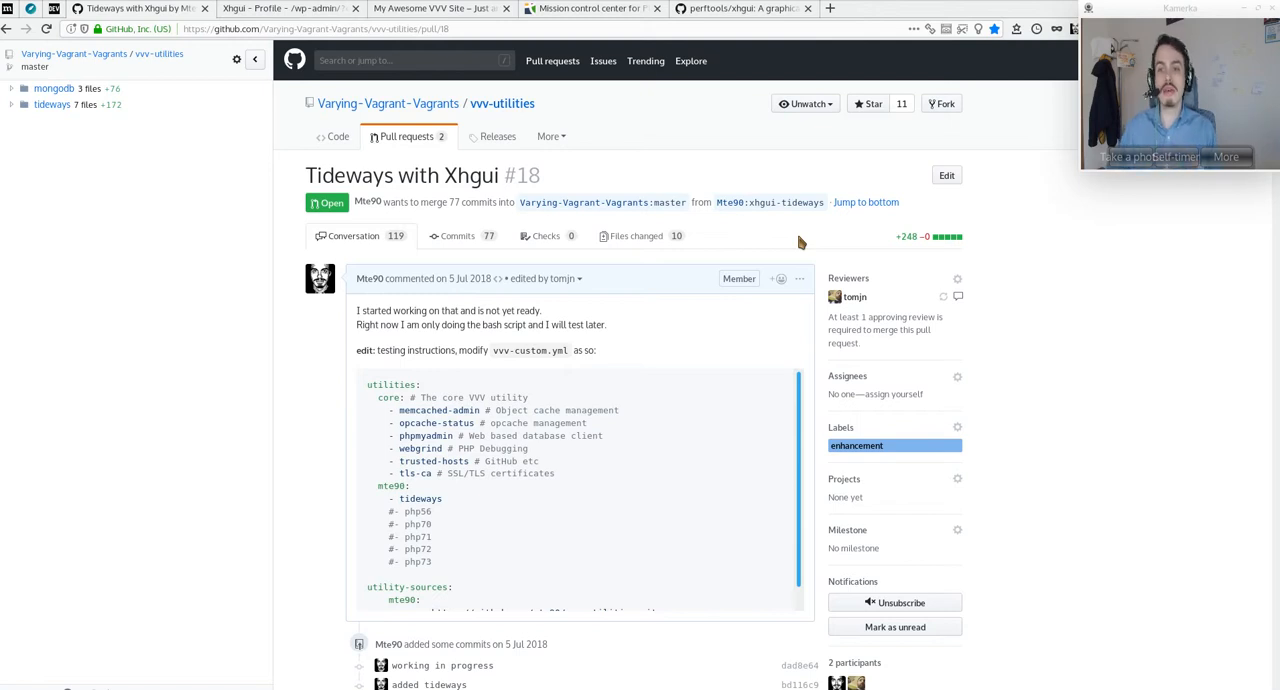
- Move from the PR to the Tideways site, then the xhgui README's profiling-rate section
{"action": "left_click", "coordinate": [592, 8]}
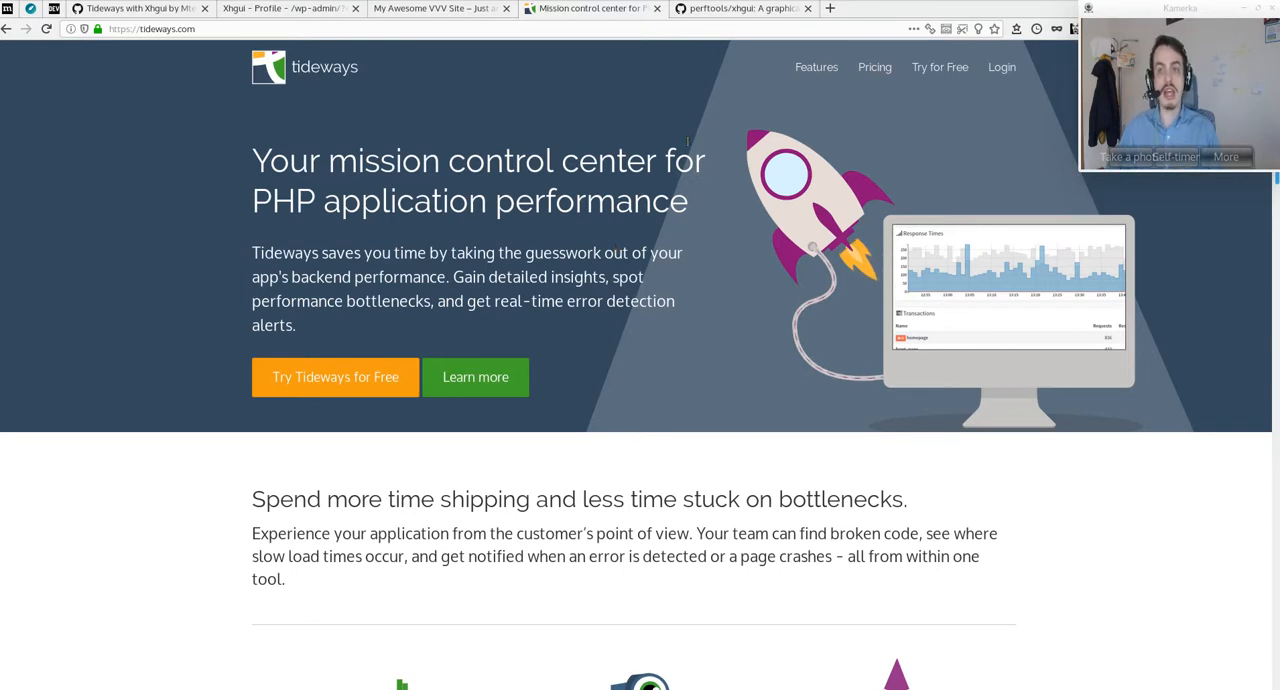
{"action": "left_click", "coordinate": [740, 8]}
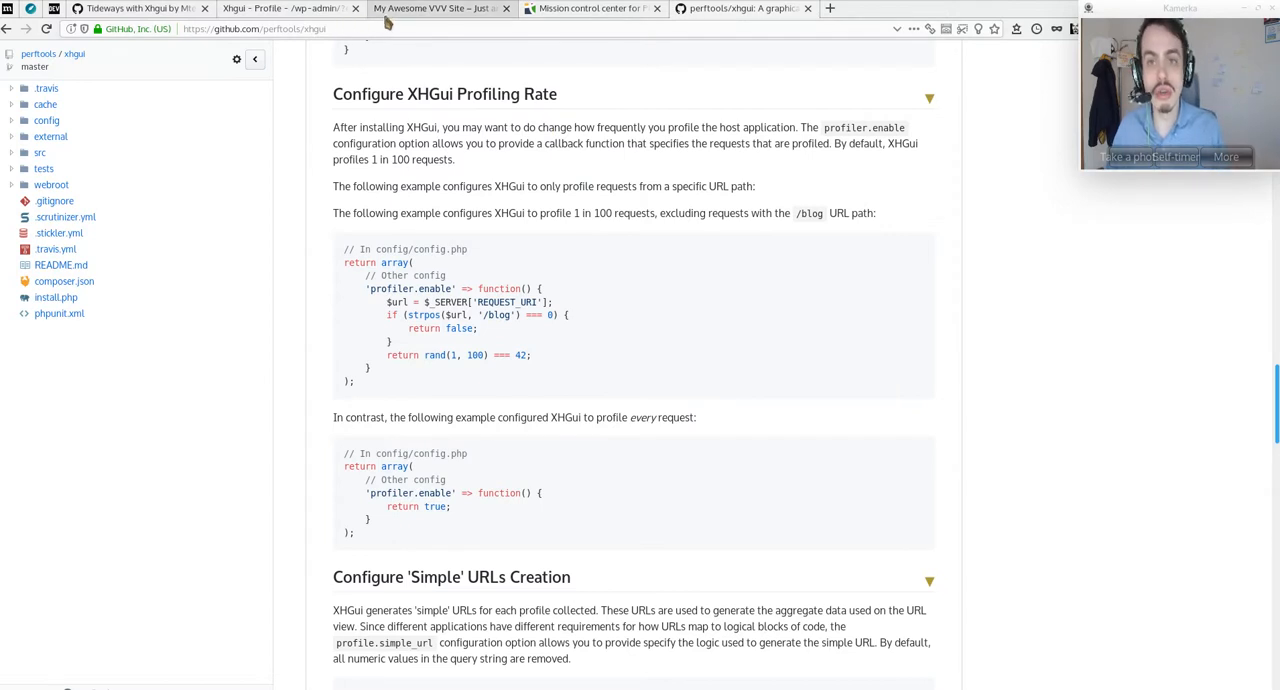
- Load the WordPress admin at /wp-admin/?enable-tideways to record a profile
{"action": "left_click", "coordinate": [436, 8]}
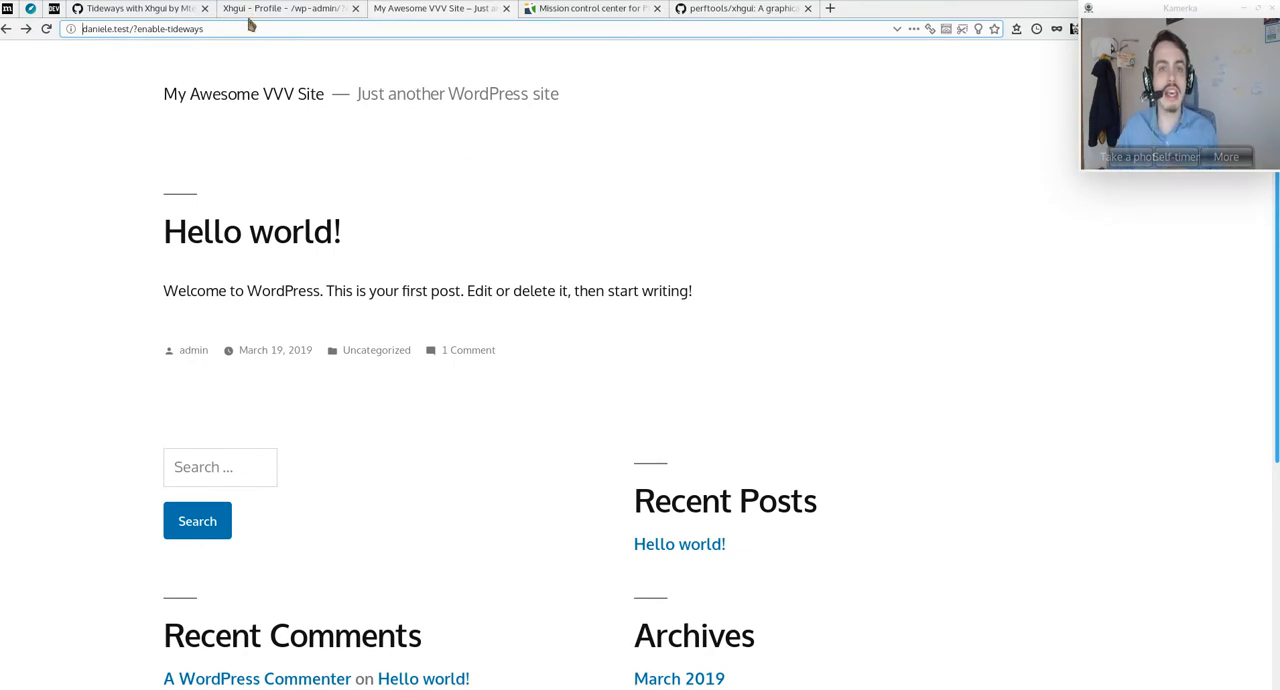
{"action": "double_click", "coordinate": [170, 28]}
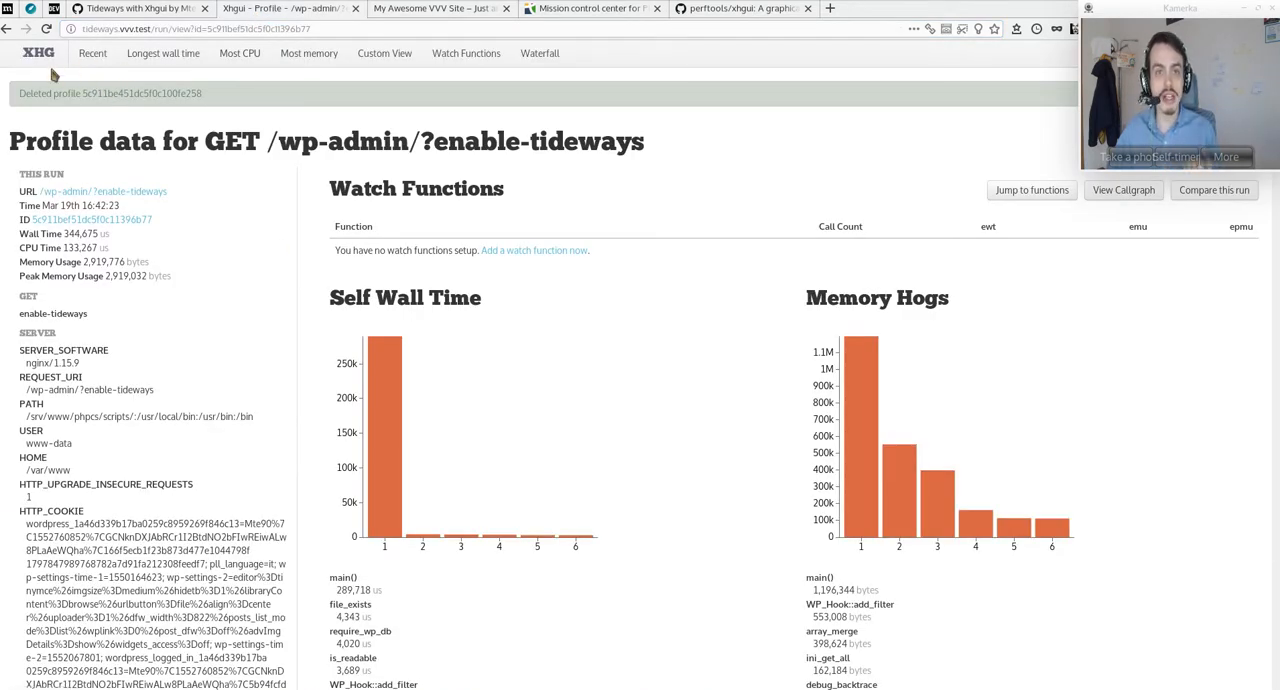
- List the recent profiling runs, then reopen the /wp-admin/?enable-tideways run
{"action": "left_click", "coordinate": [92, 54]}
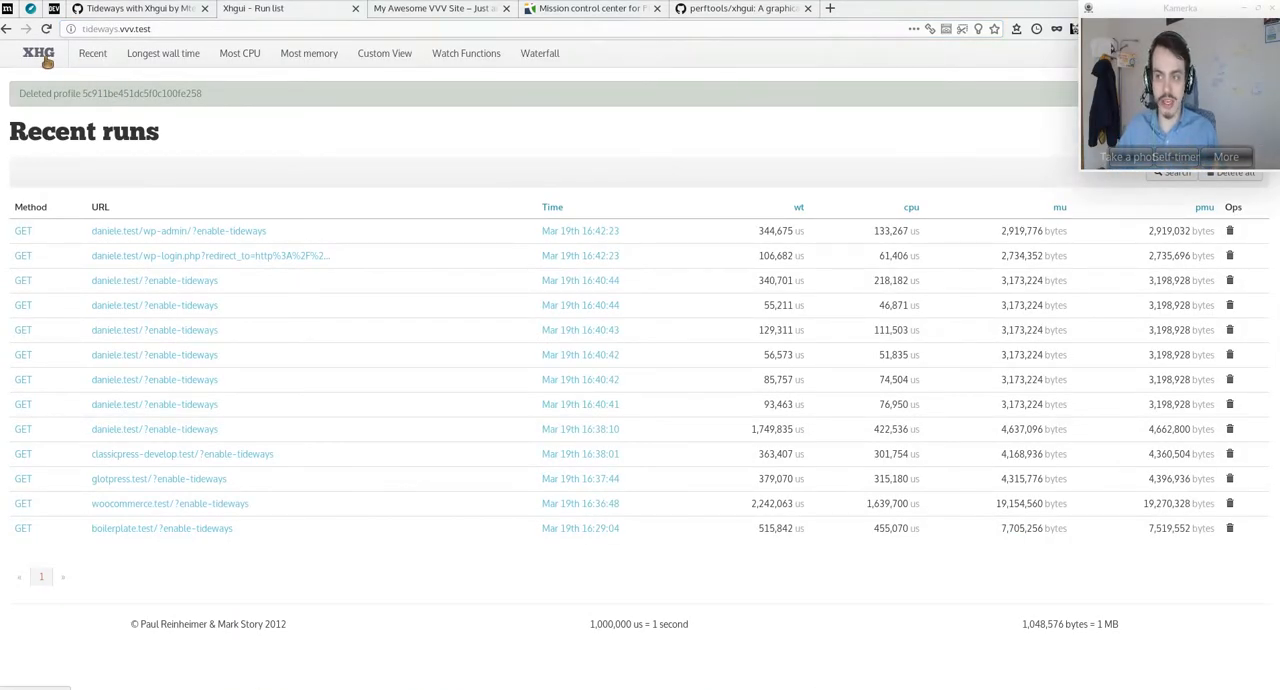
{"action": "mouse_move", "coordinate": [360, 230]}
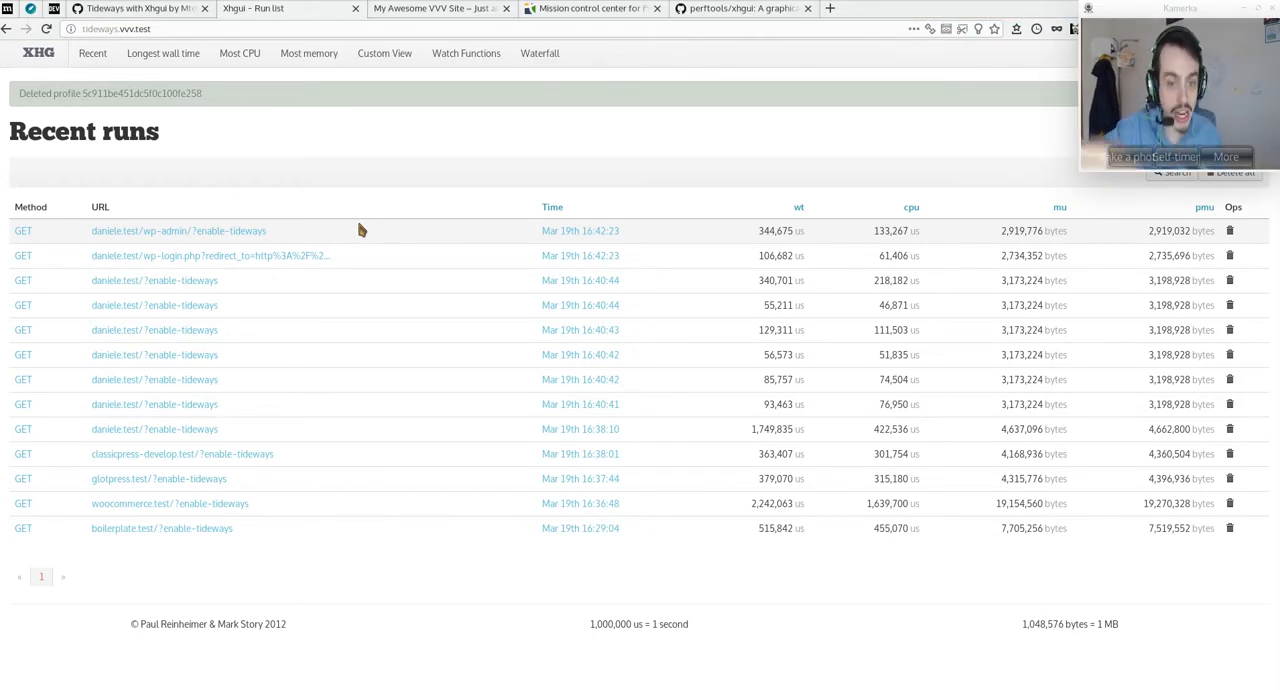
{"action": "mouse_move", "coordinate": [158, 478]}
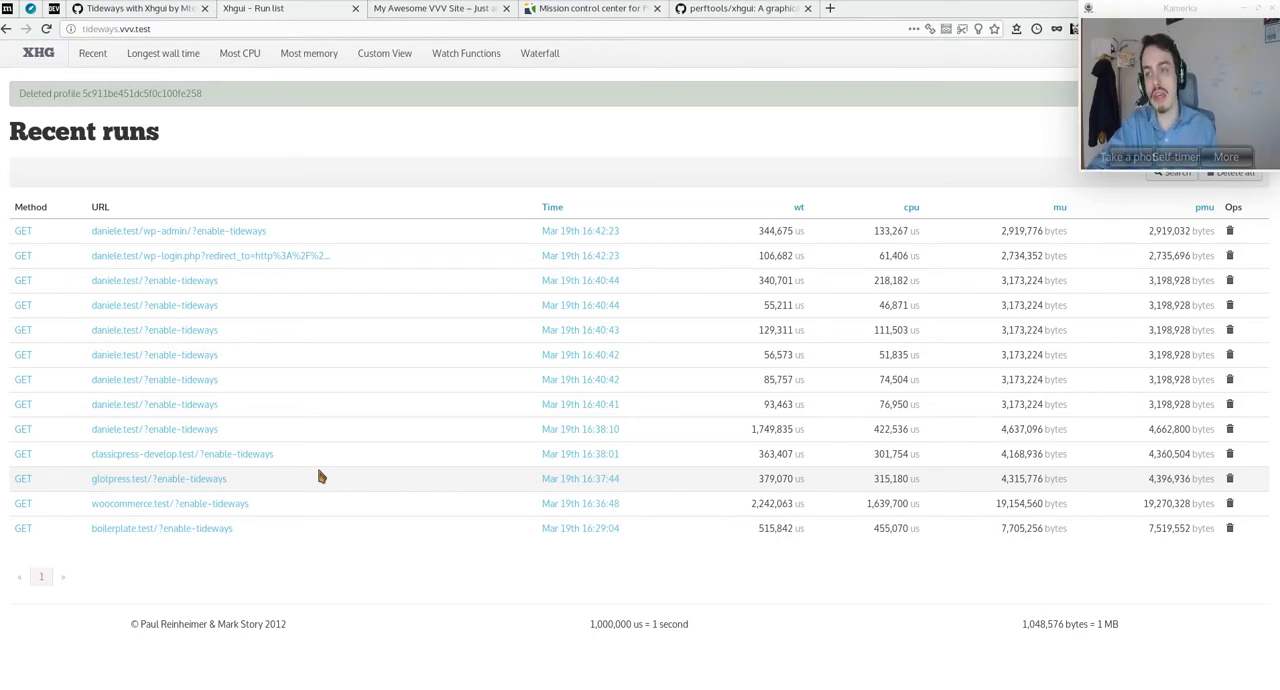
{"action": "mouse_move", "coordinate": [484, 368]}
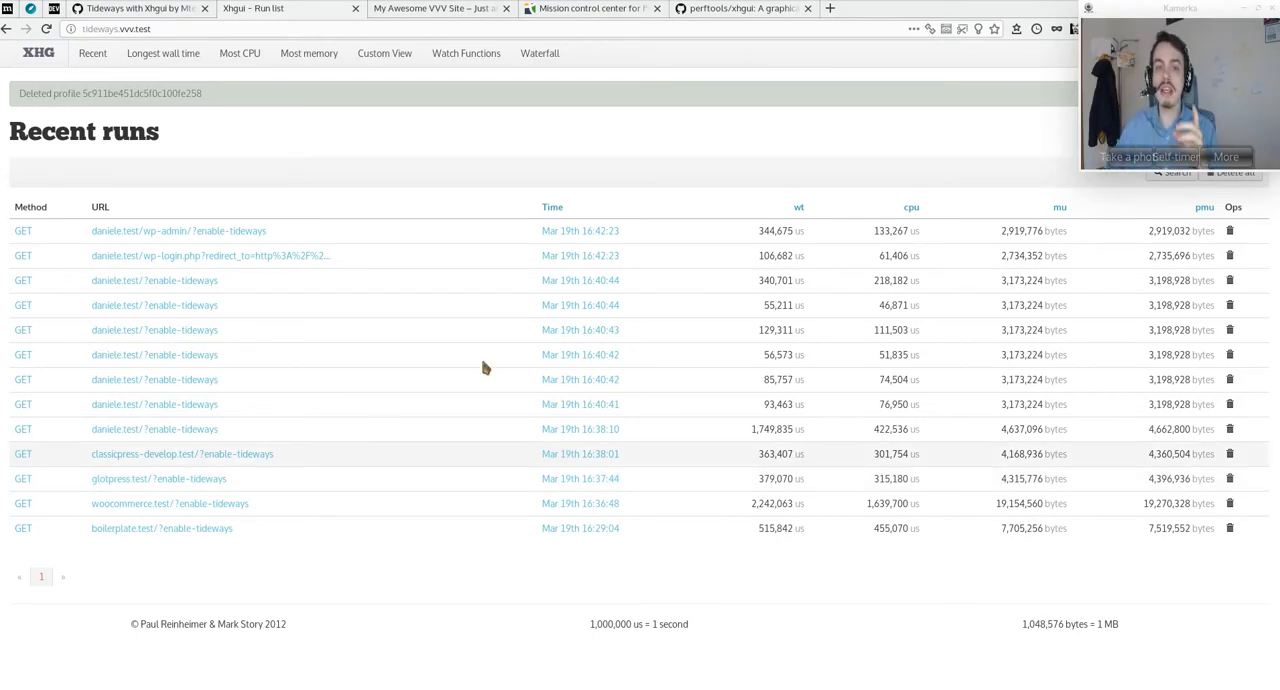
{"action": "left_click", "coordinate": [178, 232]}
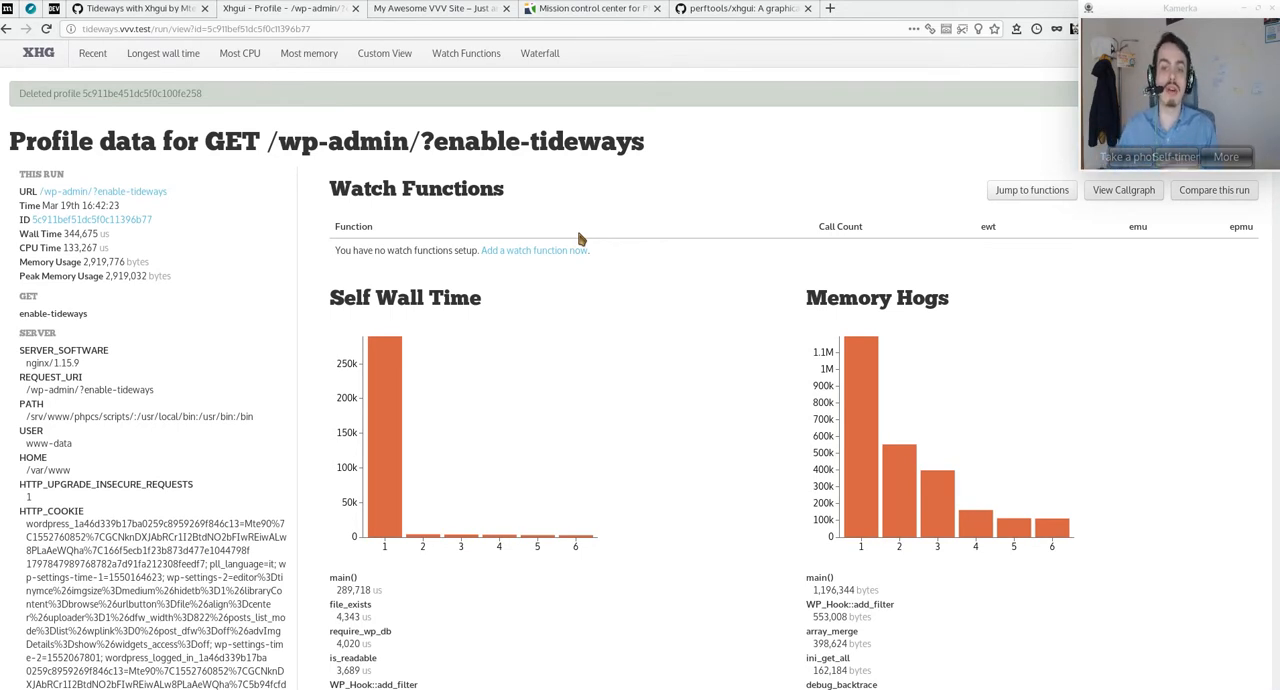
{"action": "mouse_move", "coordinate": [592, 278]}
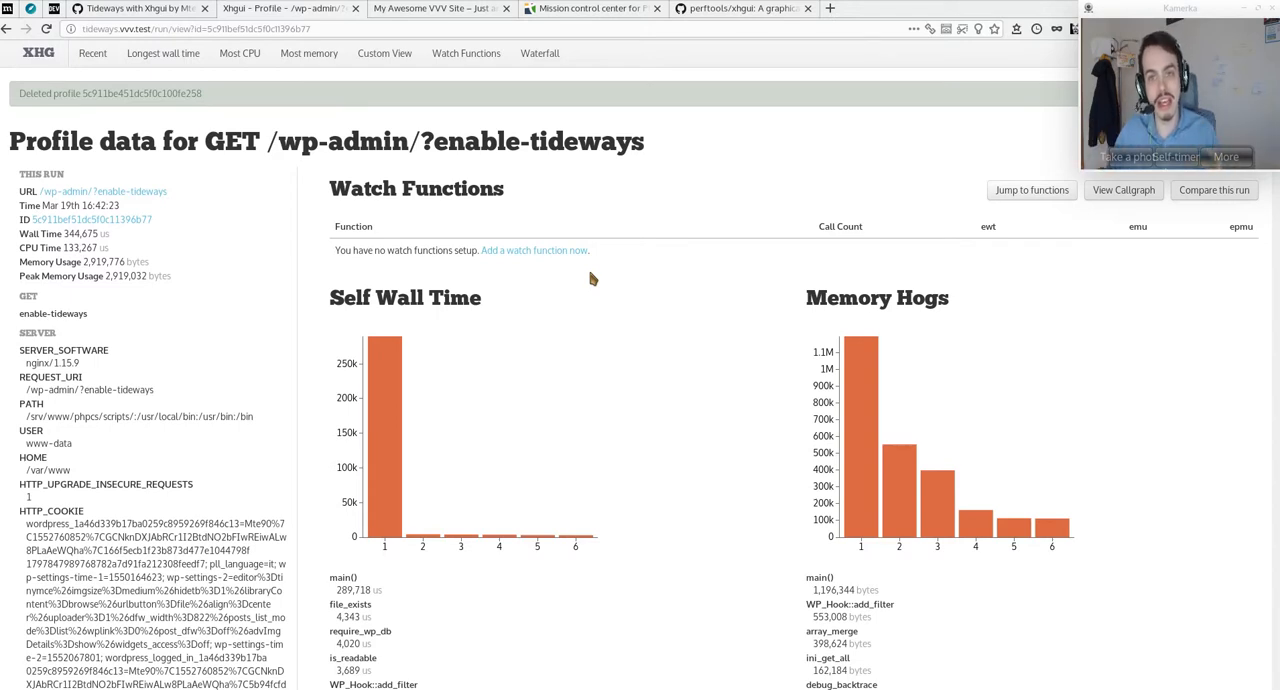
- Scroll the profile down to the per-function table of calls, wall time, CPU and memory
{"action": "scroll", "scroll_direction": "down", "scroll_amount": 3}
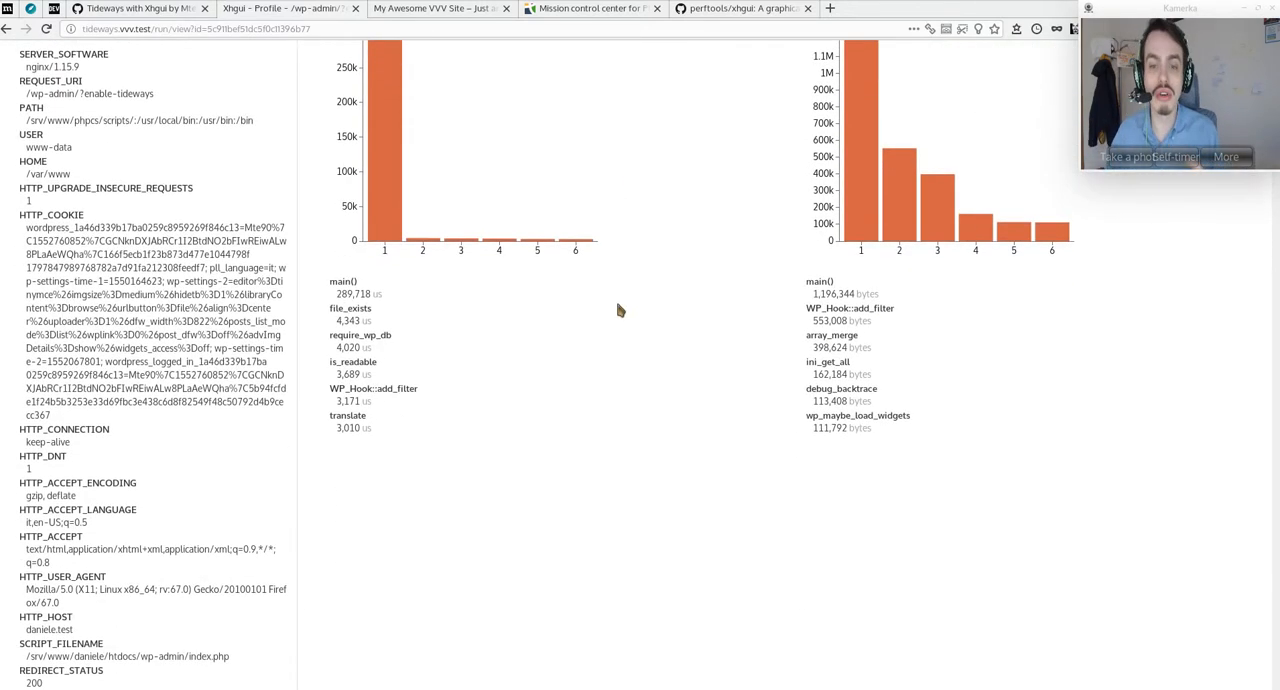
{"action": "scroll", "scroll_direction": "down", "scroll_amount": 3}
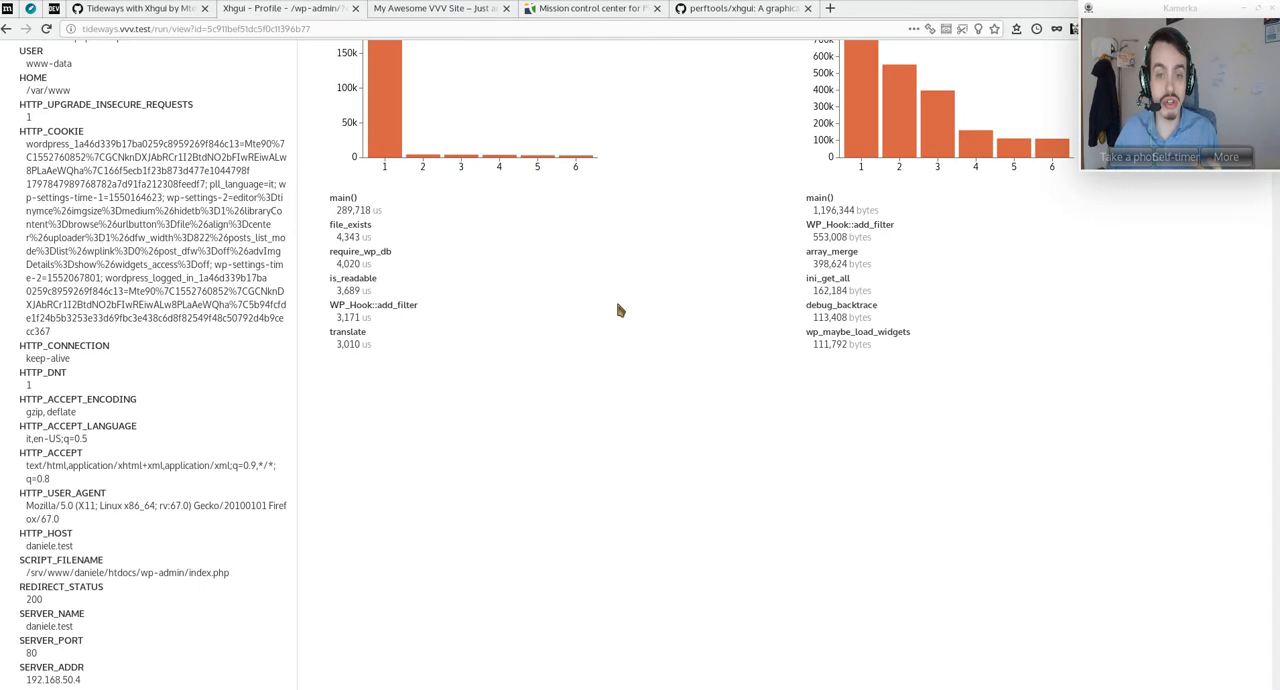
{"action": "scroll", "scroll_direction": "down", "scroll_amount": 3}
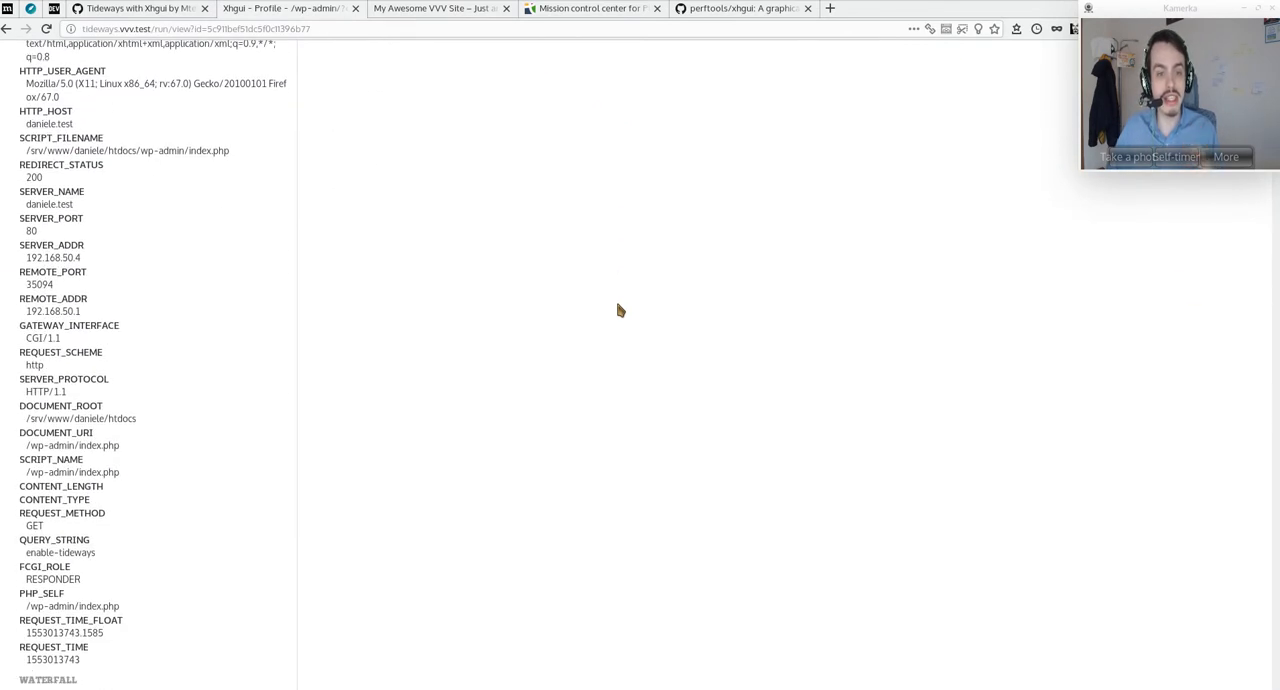
{"action": "scroll", "scroll_direction": "down", "scroll_amount": 3}
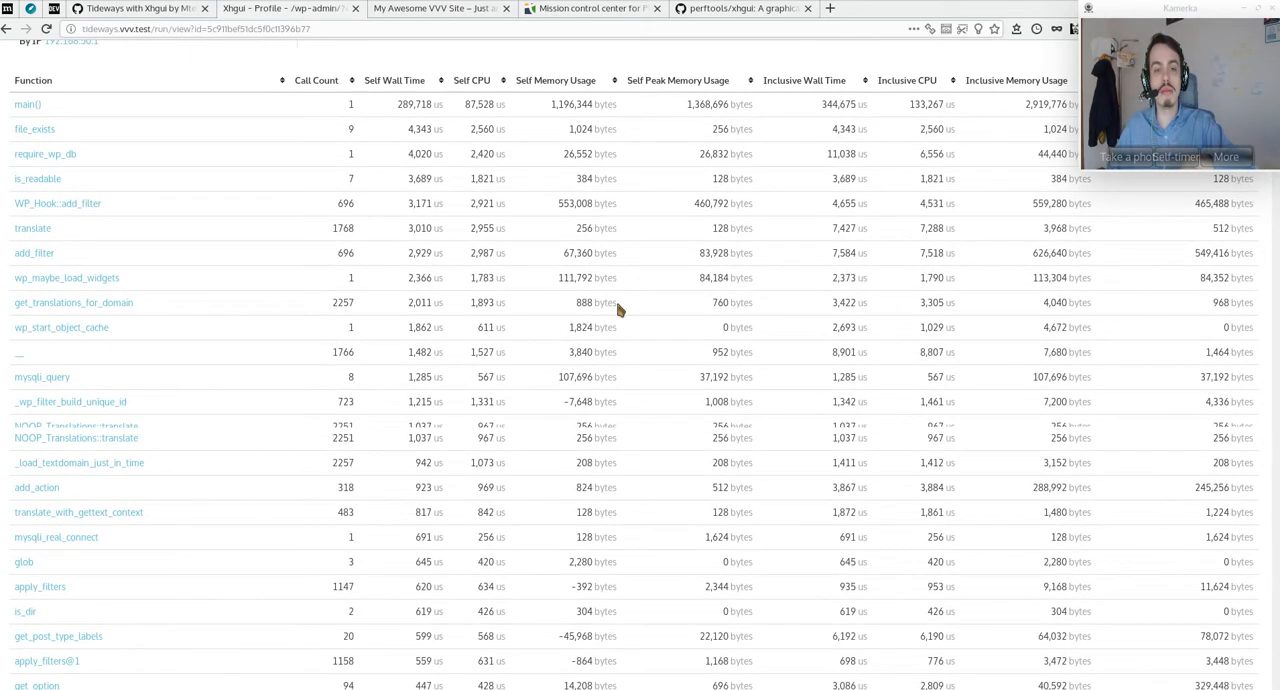
{"action": "scroll", "scroll_direction": "down", "scroll_amount": 3}
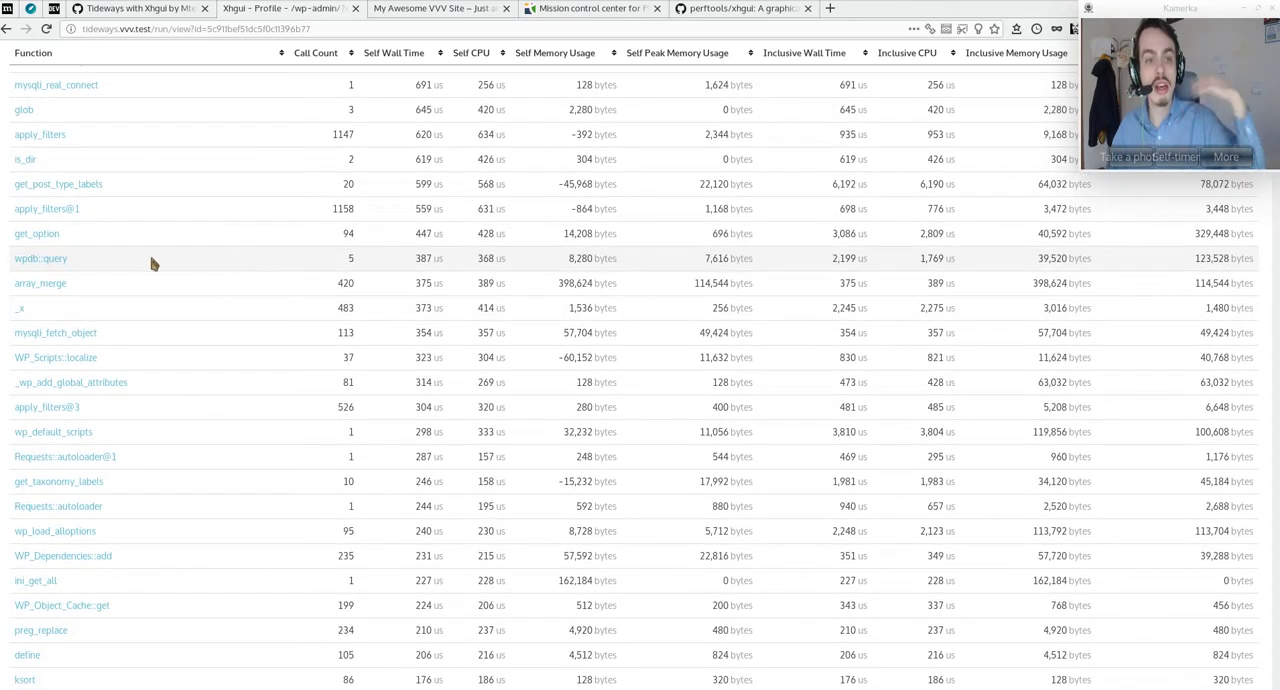
- Review wpdb::query's Function Details with its parent and child function metrics
{"action": "left_click", "coordinate": [40, 258]}
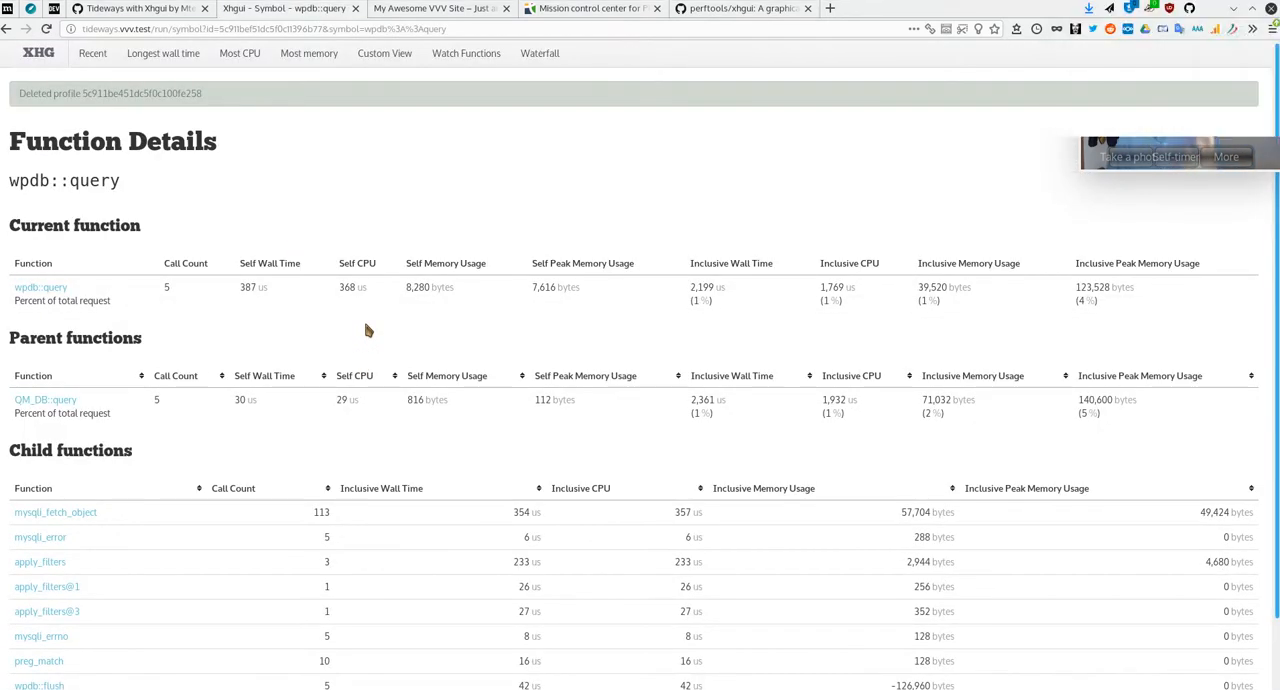
{"action": "scroll", "scroll_direction": "down", "scroll_amount": 3}
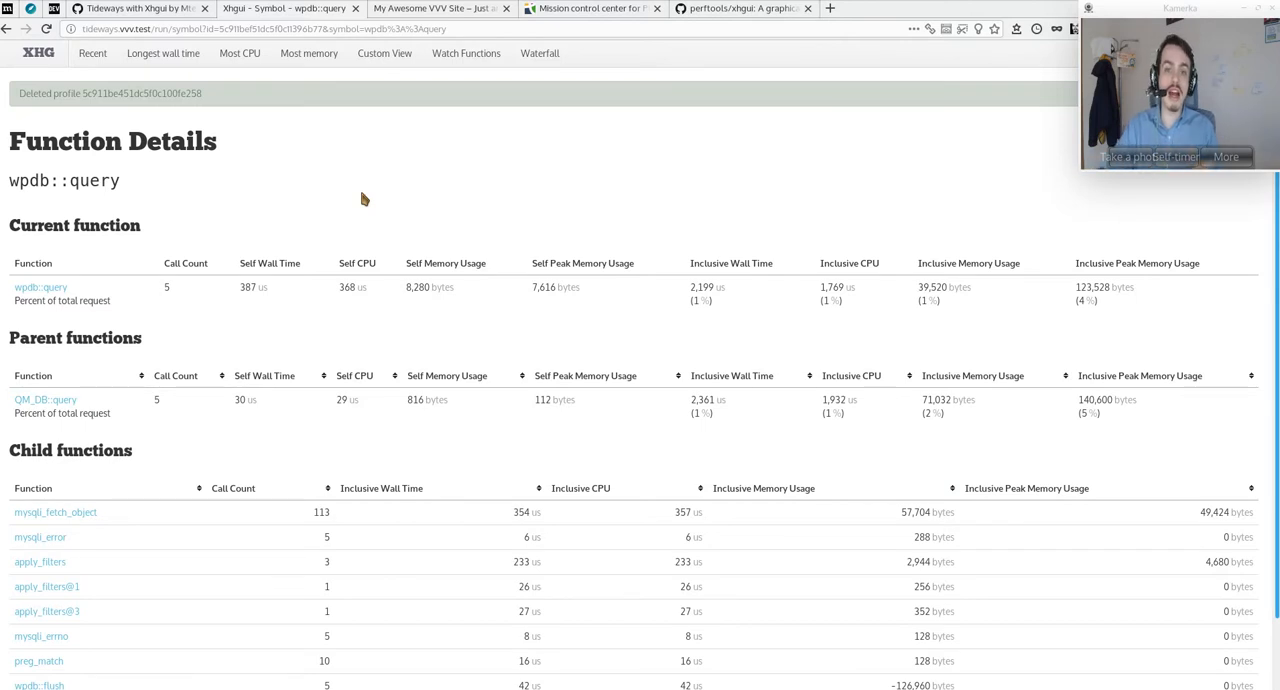
{"action": "scroll", "scroll_direction": "down", "scroll_amount": 3}
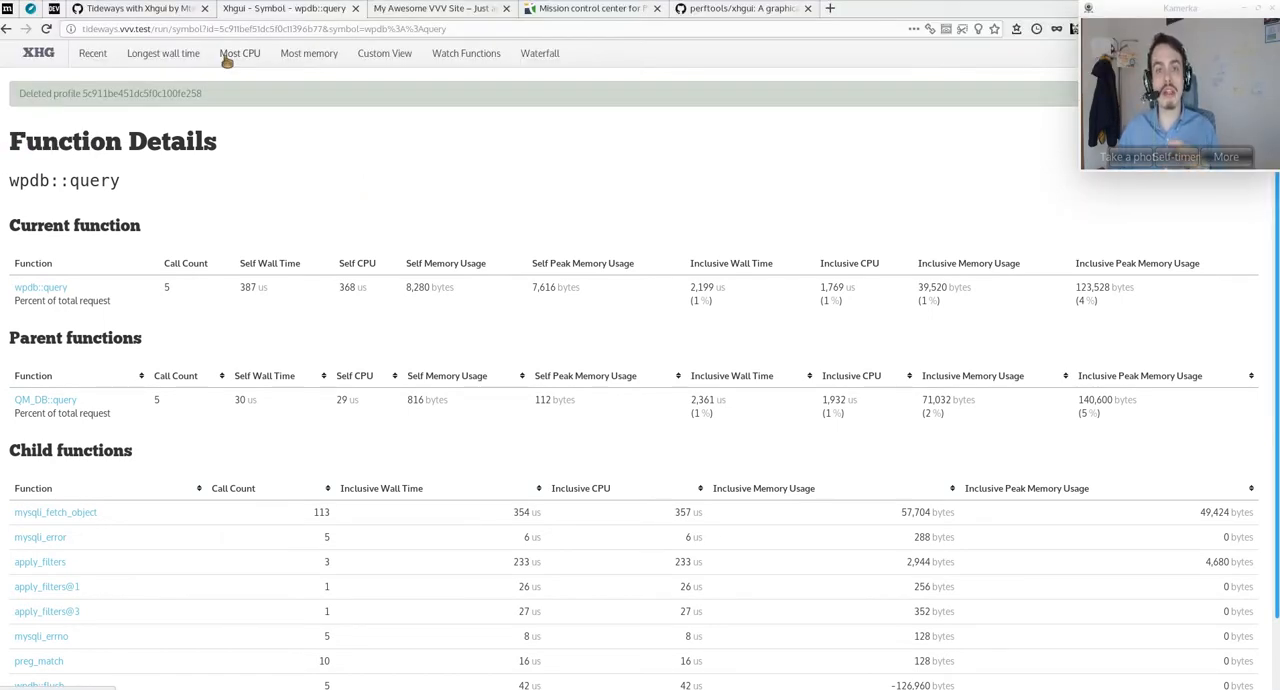
- View the /?enable-tideways runs with time and memory charts, briefly checking GitHub
{"action": "left_click", "coordinate": [92, 54]}
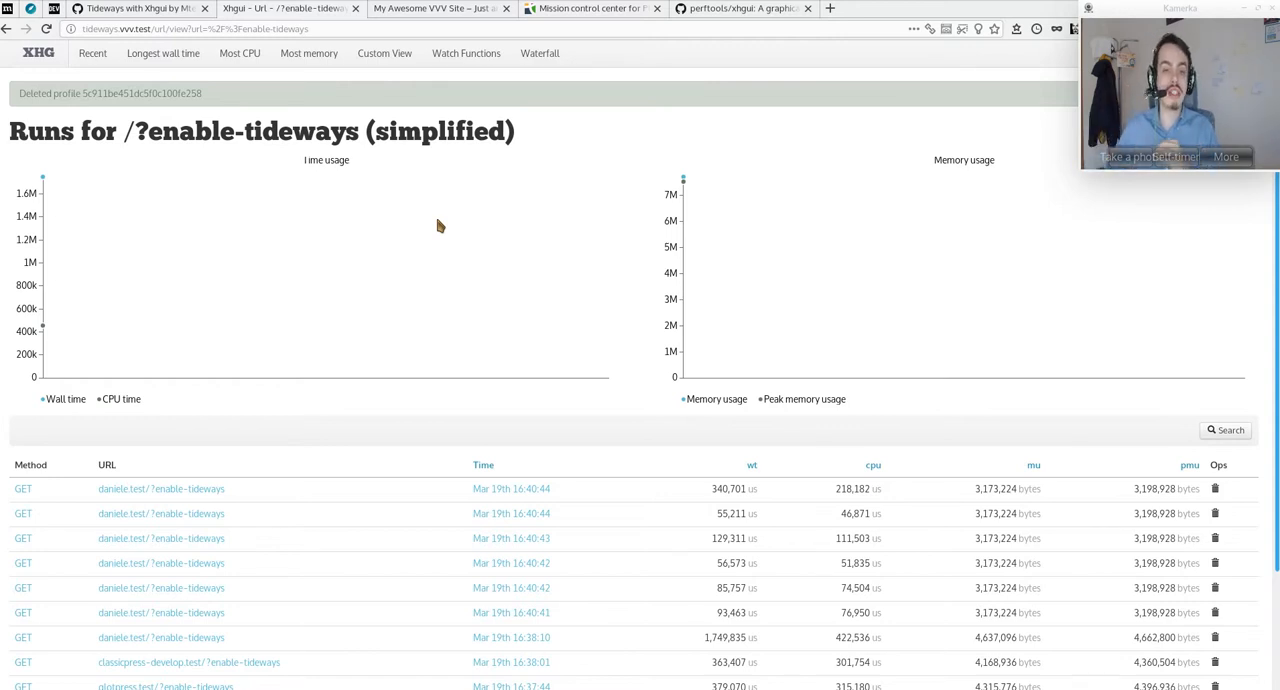
{"action": "scroll", "scroll_direction": "down", "scroll_amount": 3}
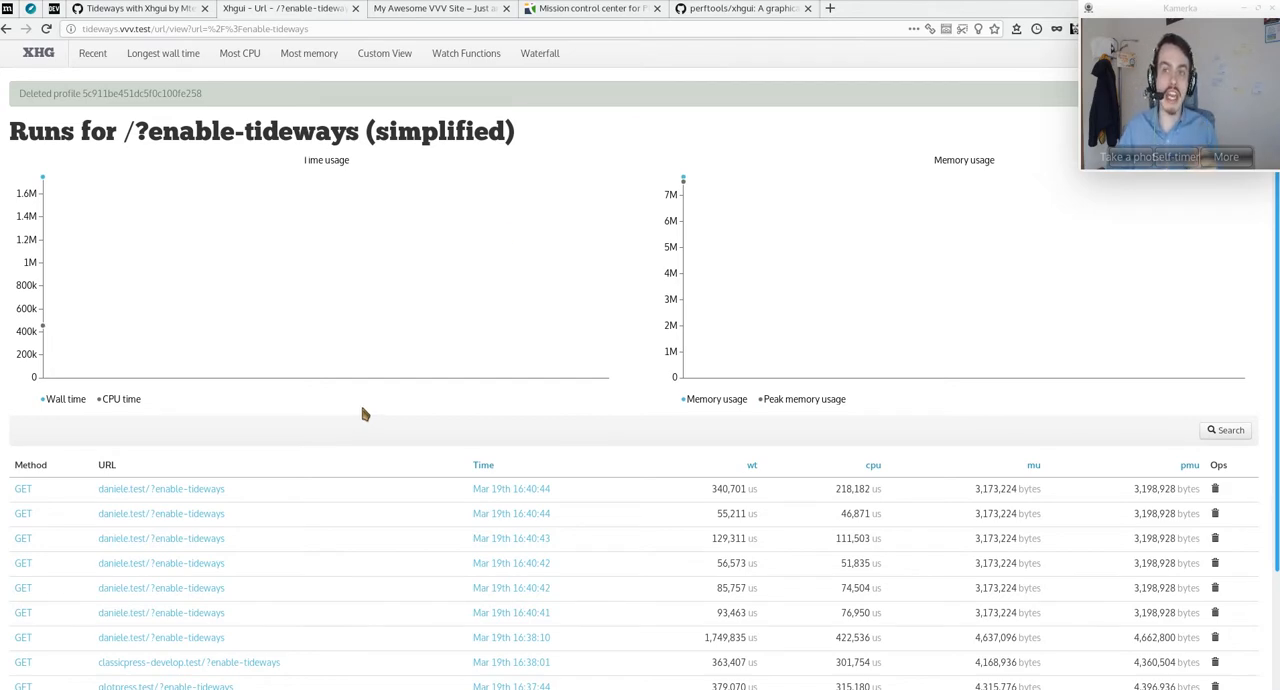
{"action": "left_click", "coordinate": [740, 8]}
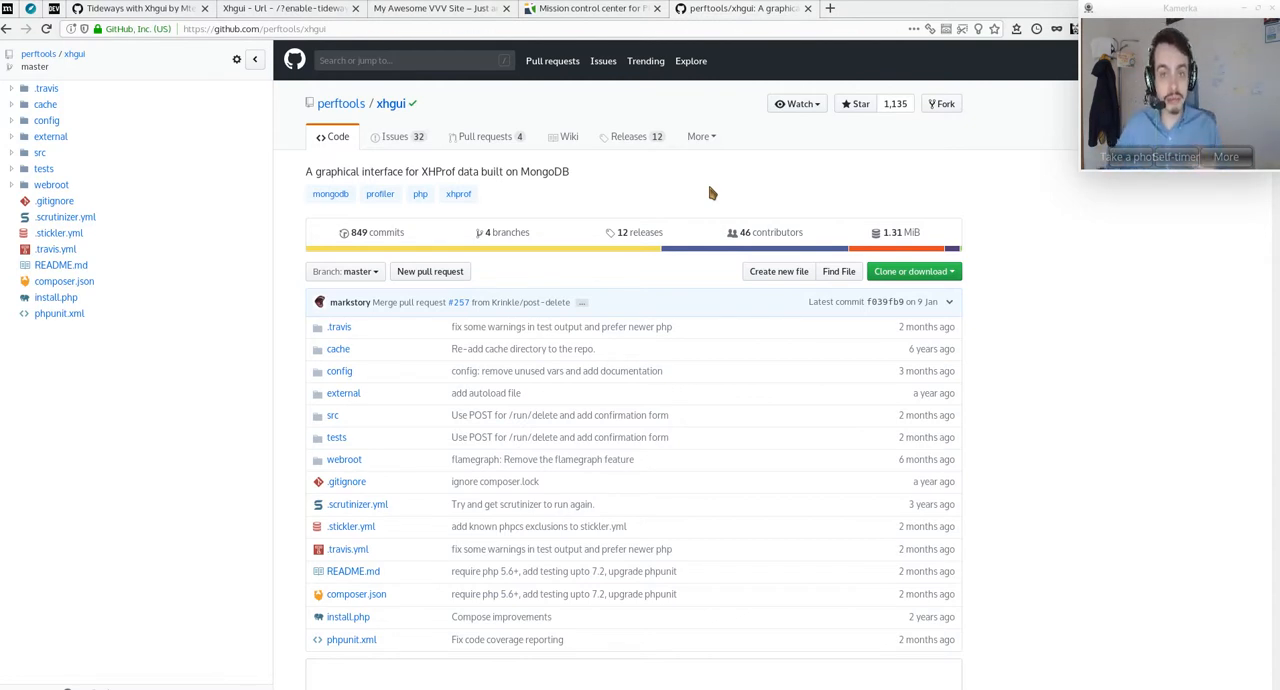
{"action": "left_click", "coordinate": [288, 8]}
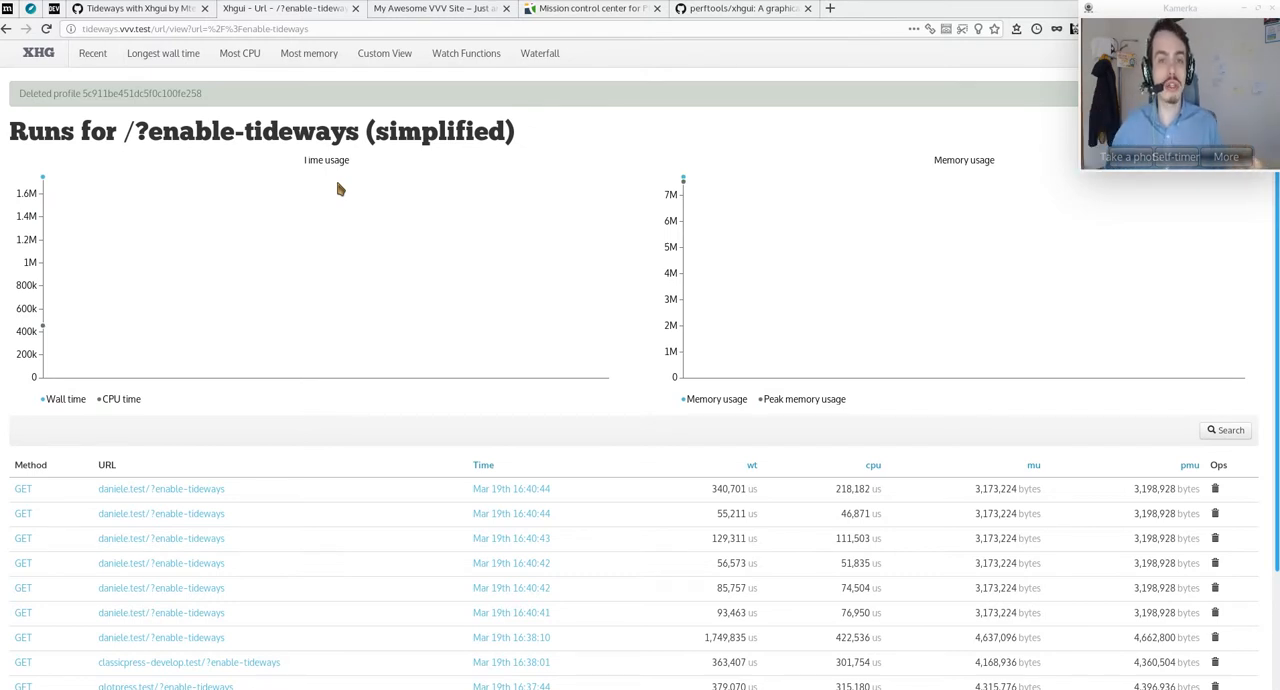
{"action": "mouse_move", "coordinate": [676, 244]}
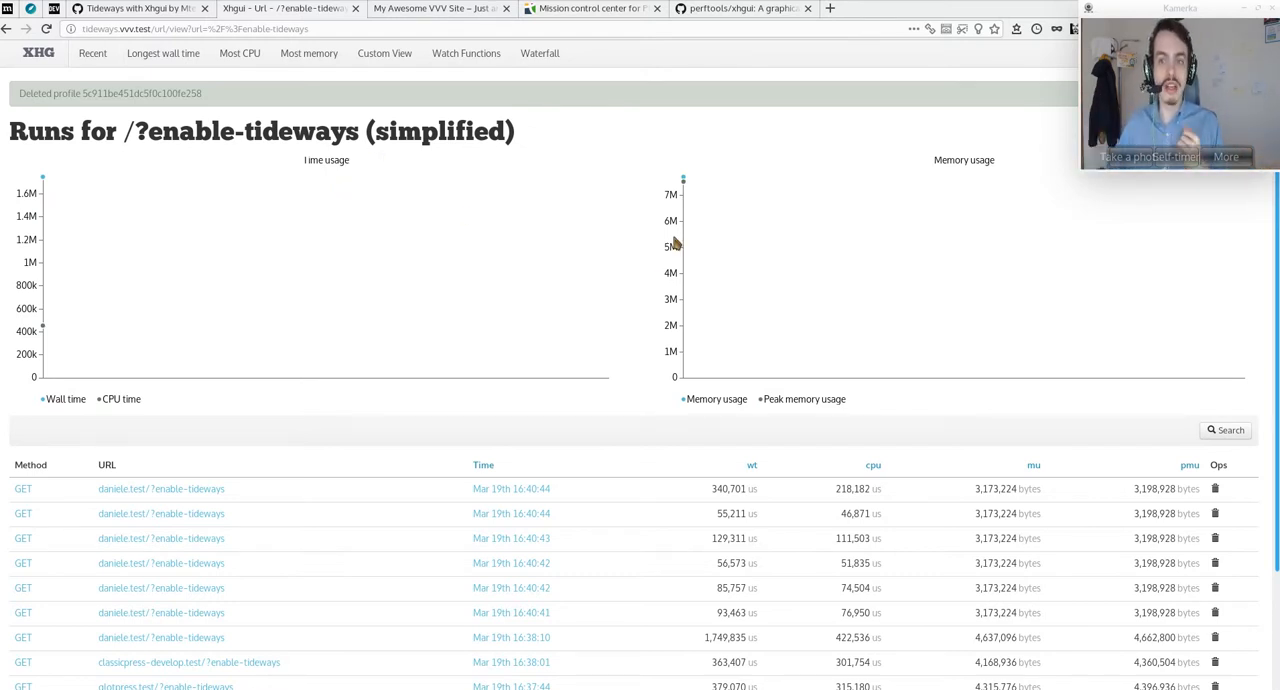
{"action": "mouse_move", "coordinate": [704, 130]}
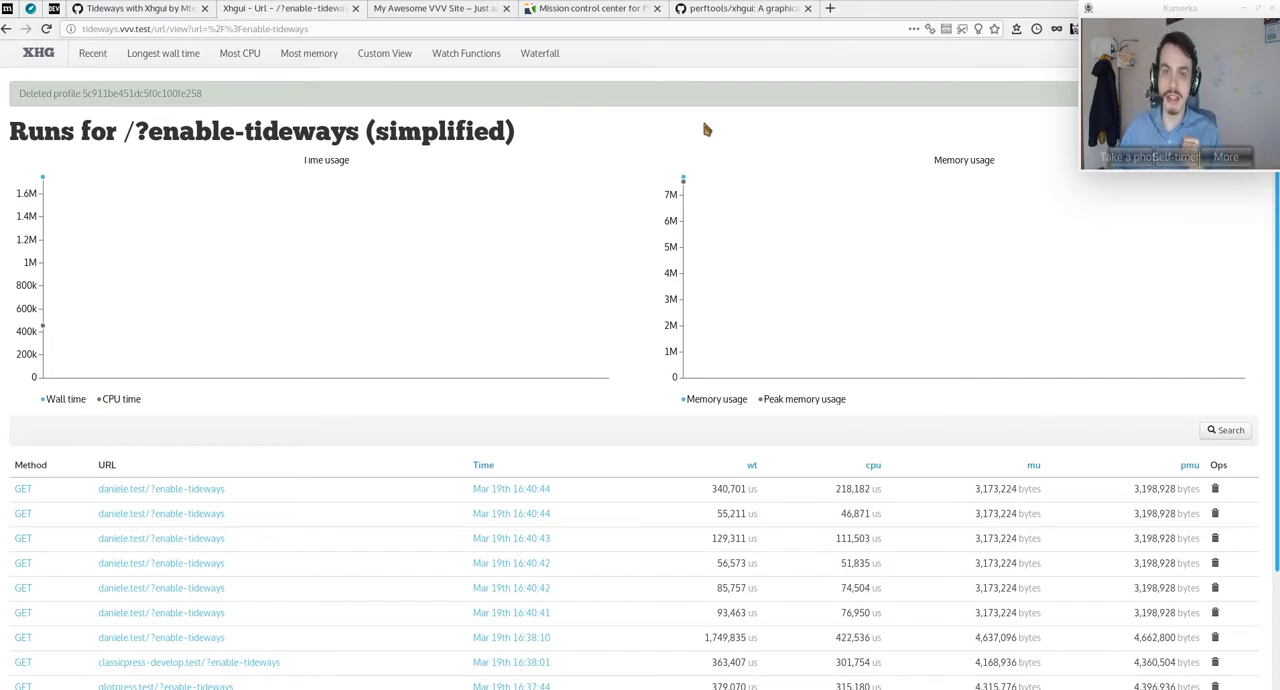